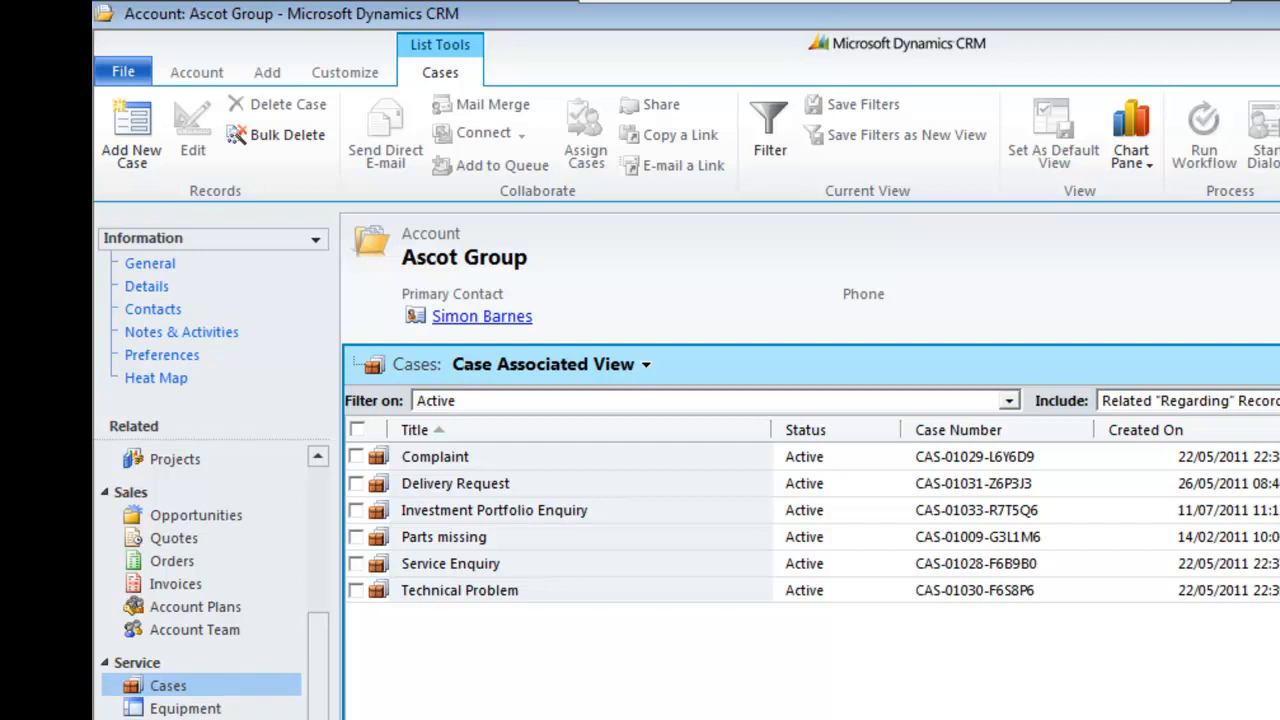
mouse_move(548, 456)
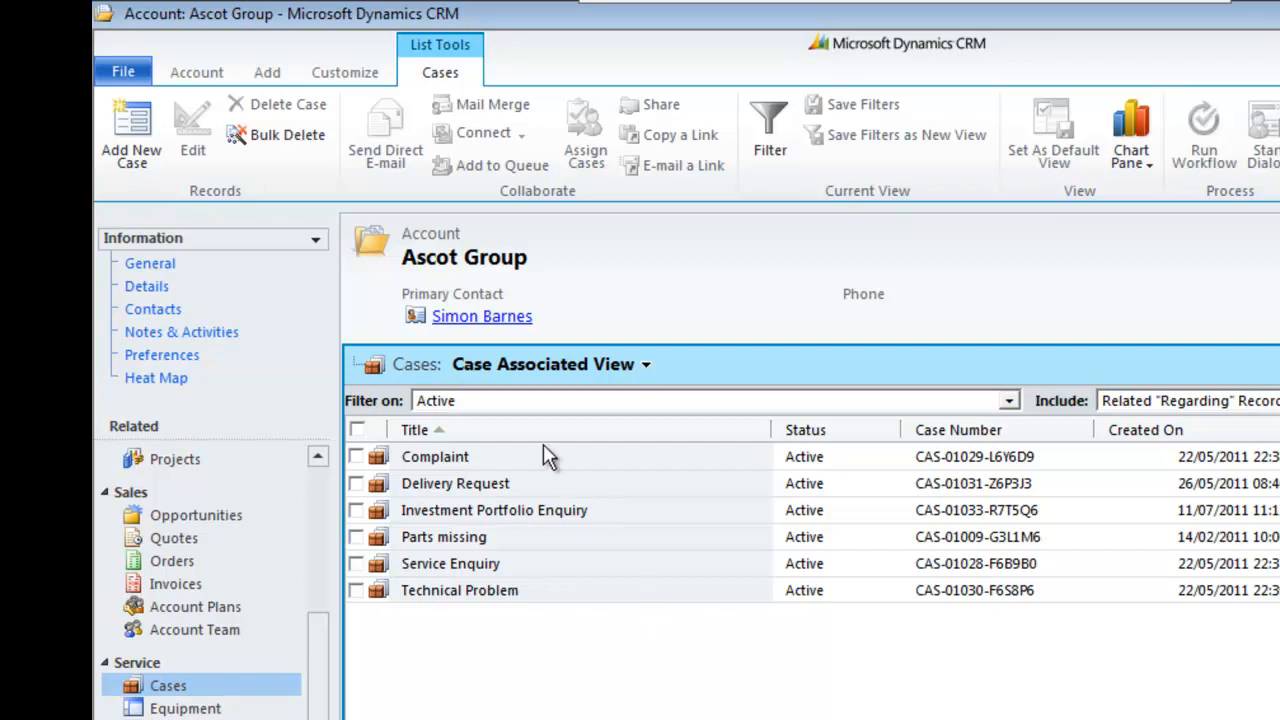
mouse_move(584, 658)
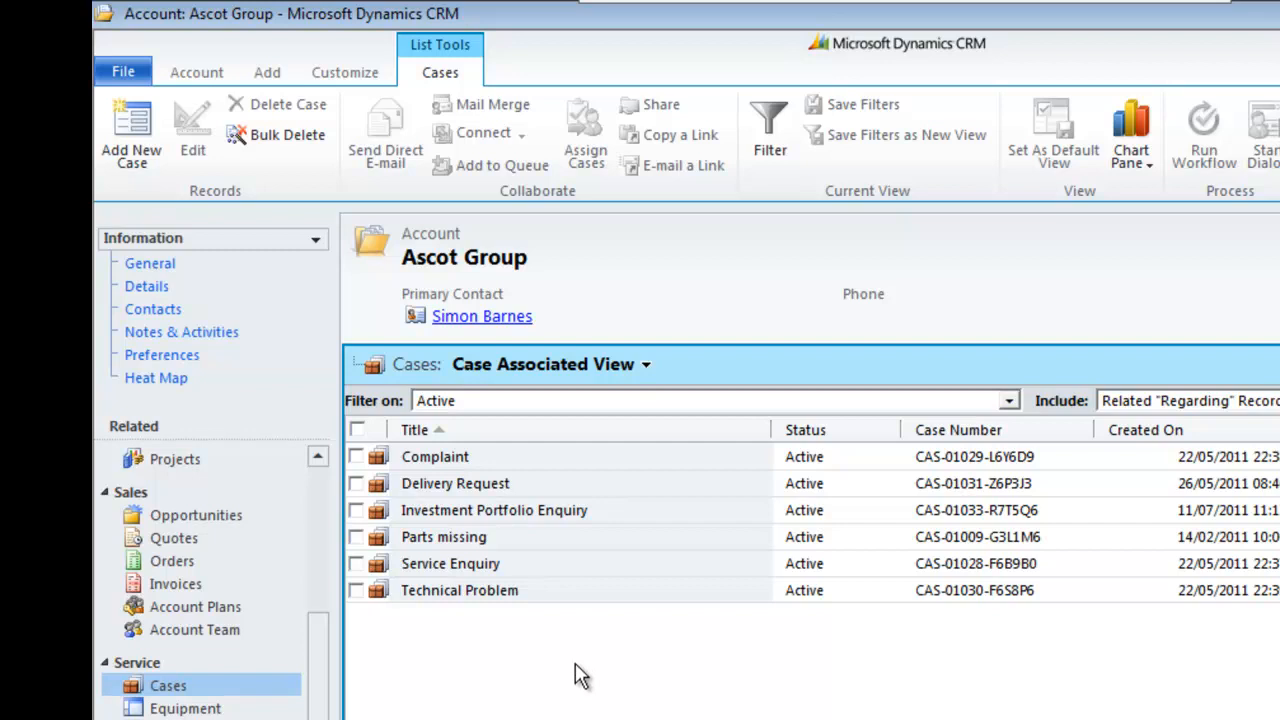
mouse_move(488, 612)
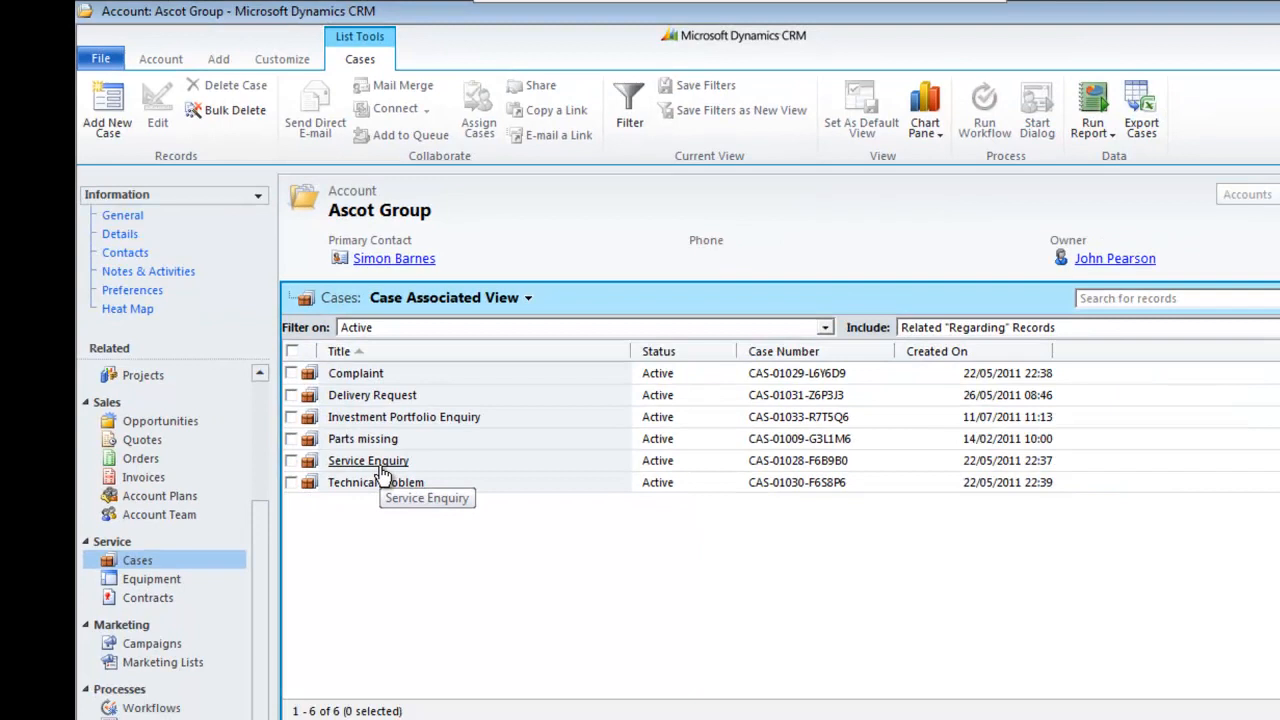
Open the Service Enquiry case CAS-01028 from the Ascot Group account's cases
double_click(368, 460)
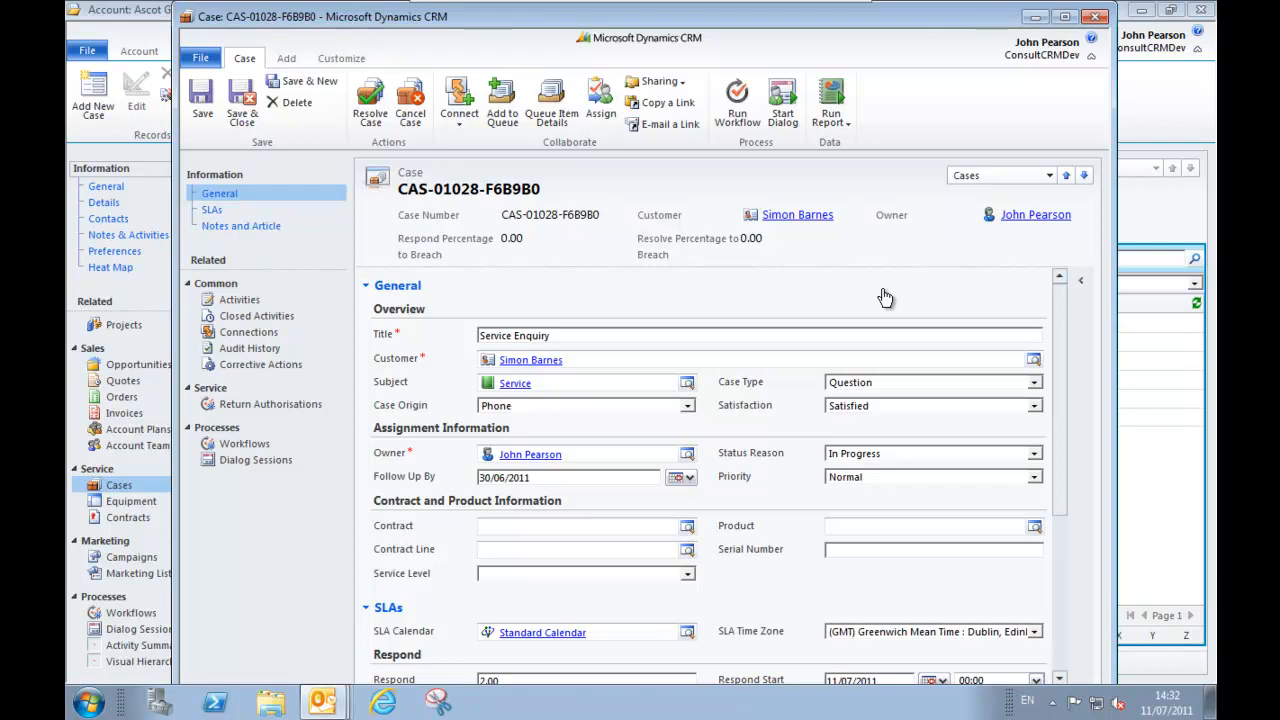
mouse_move(868, 310)
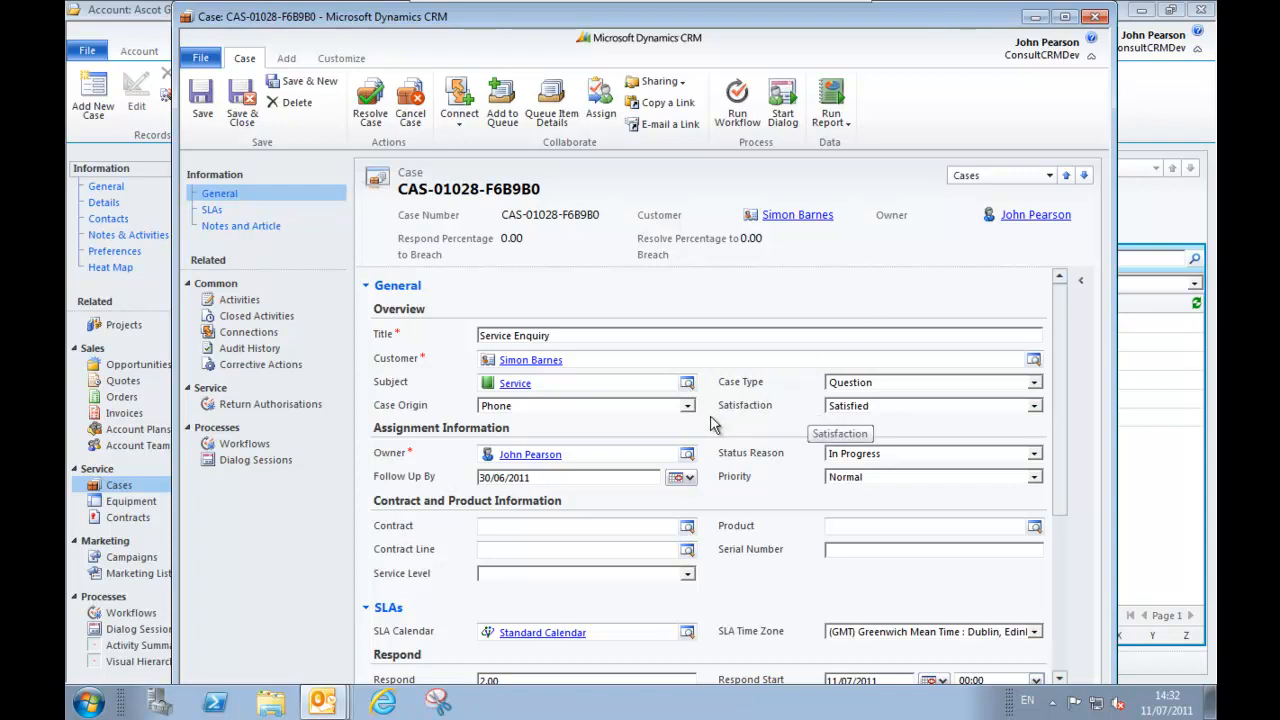
mouse_move(270, 252)
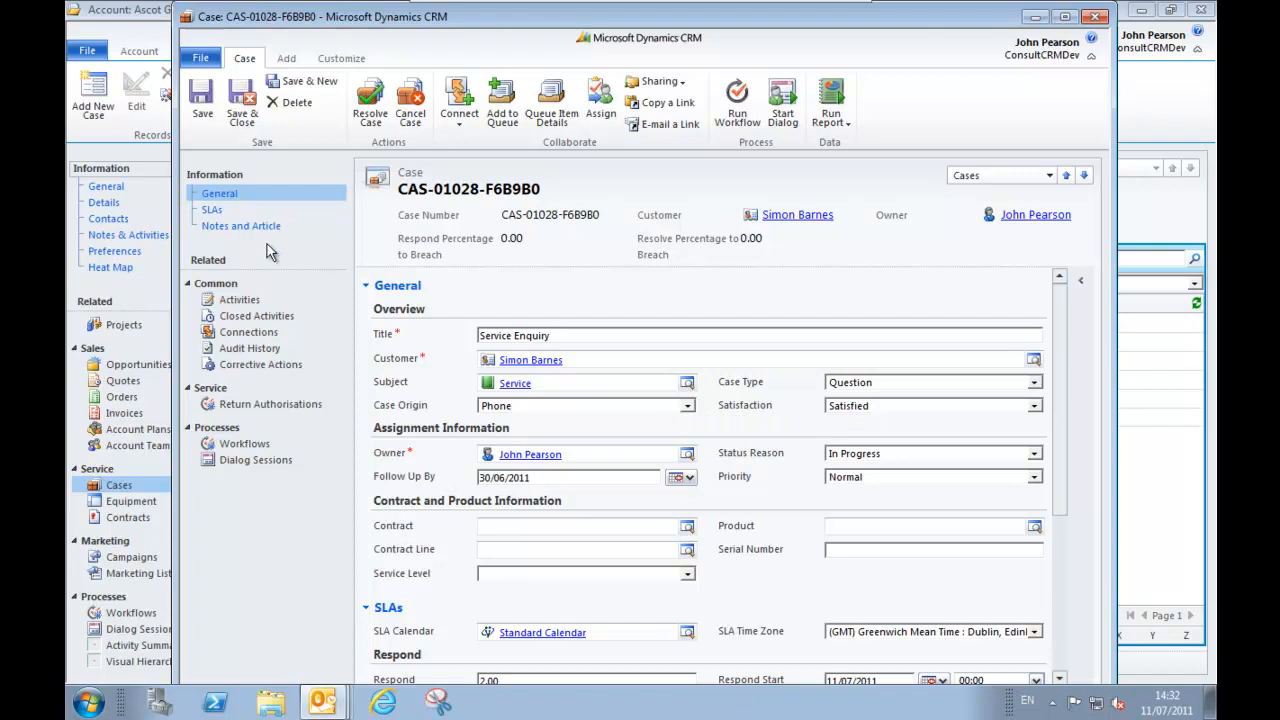
Show the case's SLA section and expand the SLA Time Zone choices
left_click(212, 210)
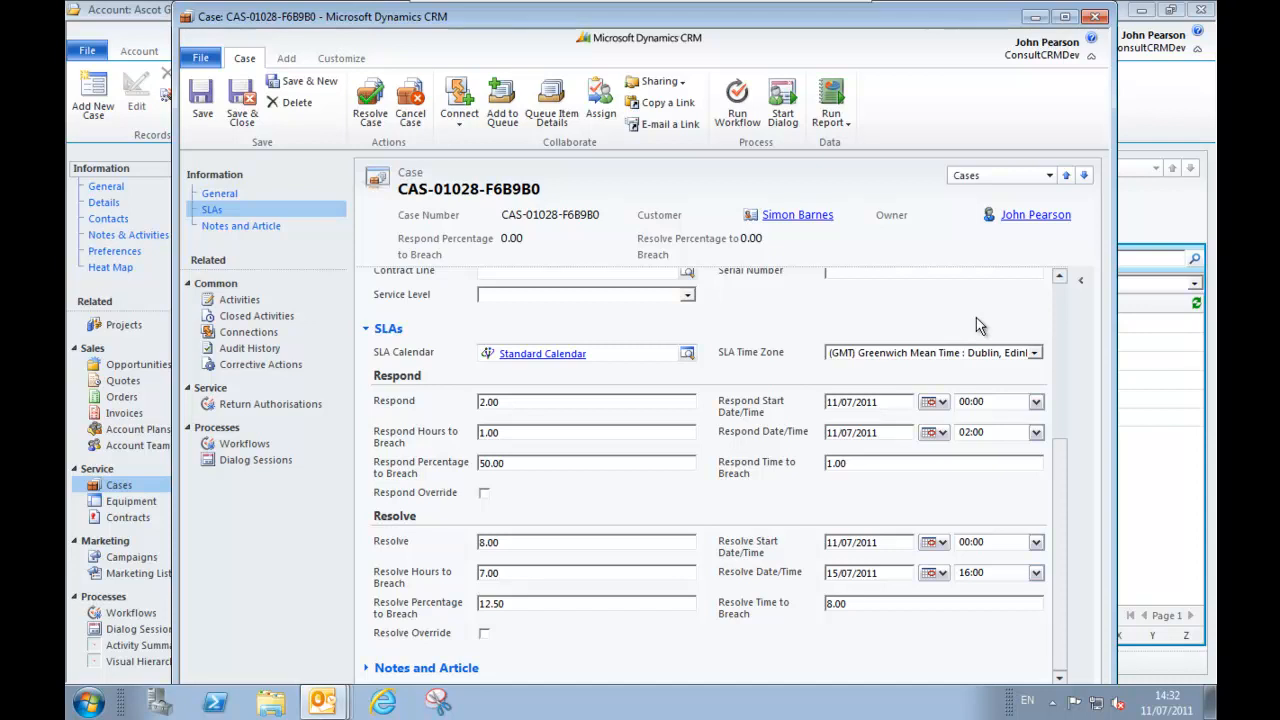
mouse_move(532, 322)
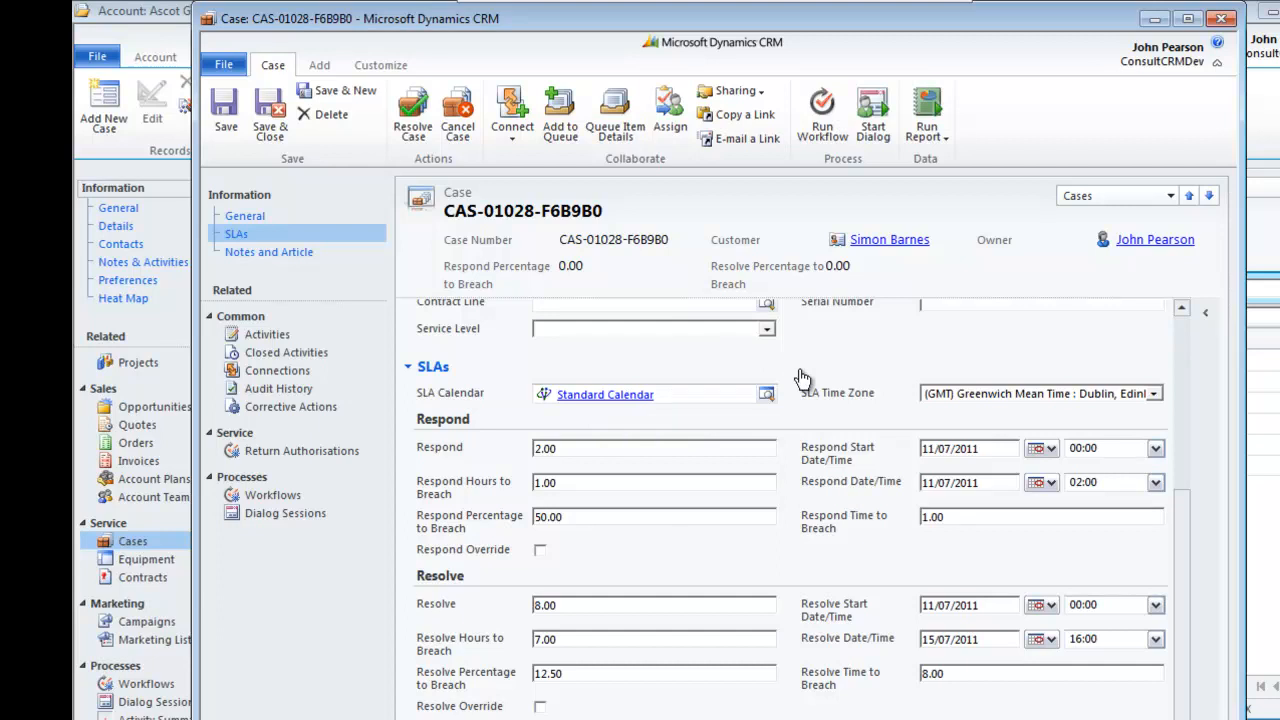
mouse_move(1056, 400)
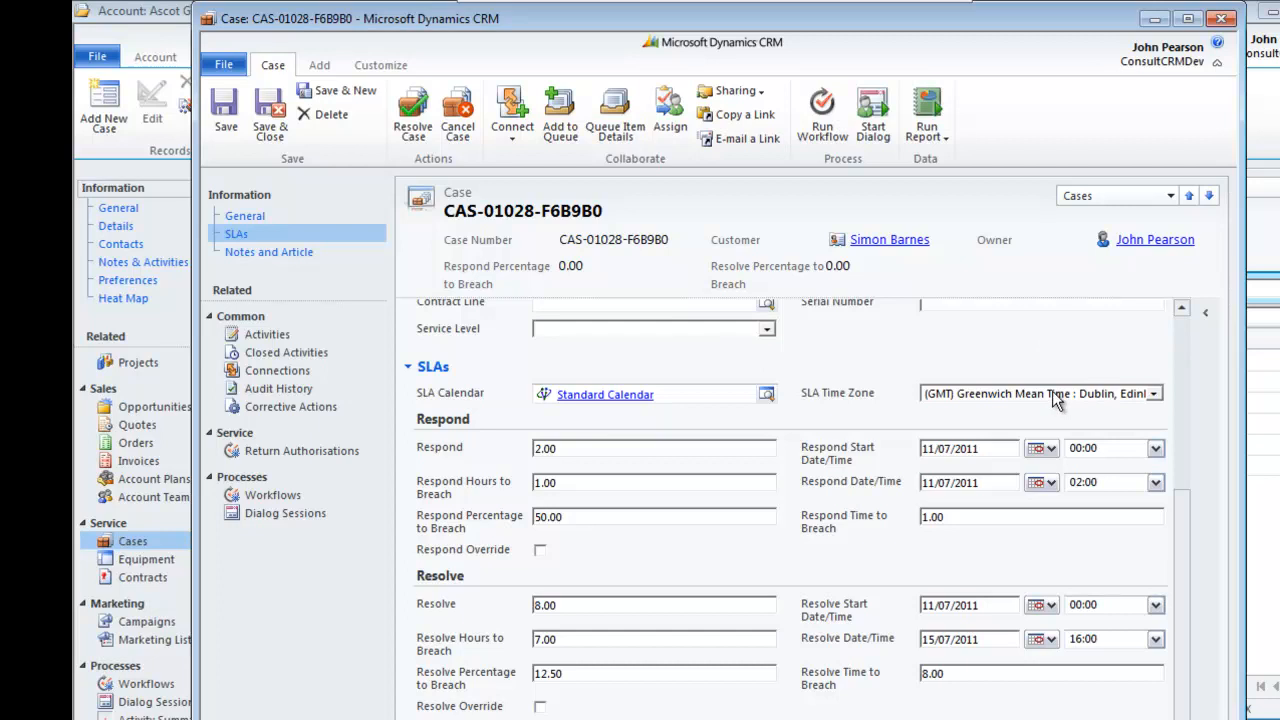
left_click(1152, 392)
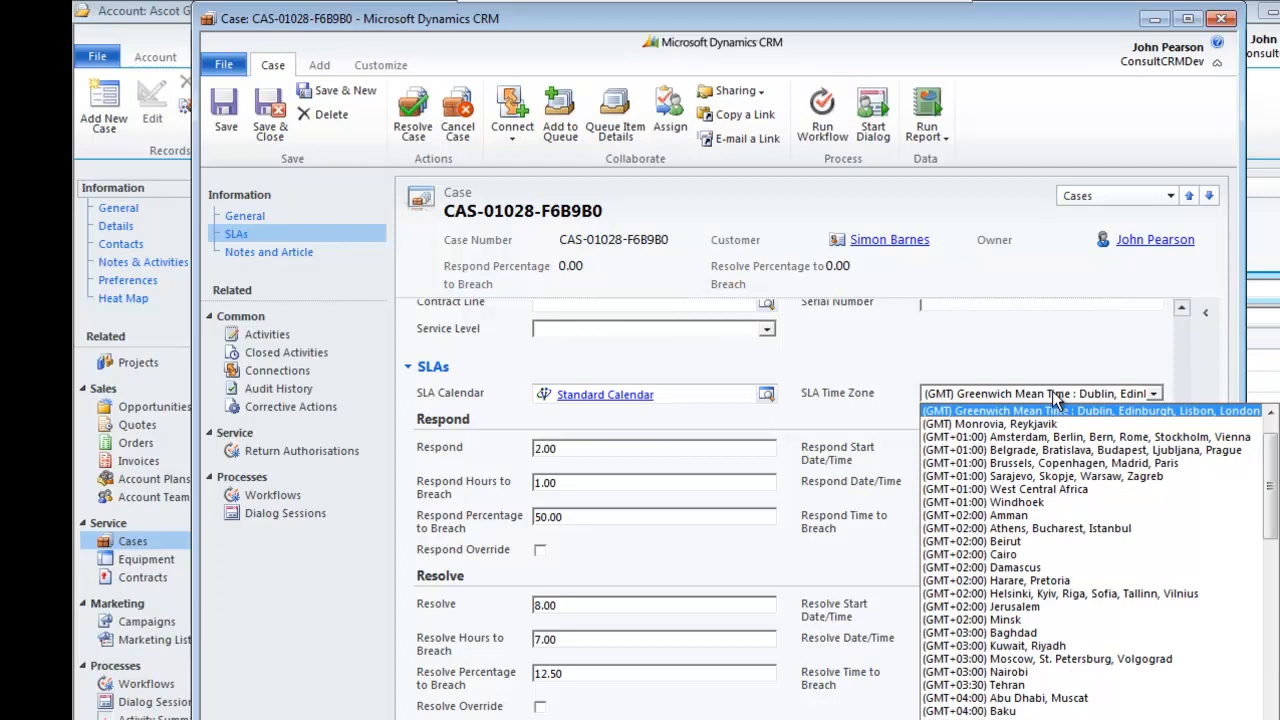
Keep GMT Dublin, Edinburgh, Lisbon, London as the SLA time zone
left_click(1040, 410)
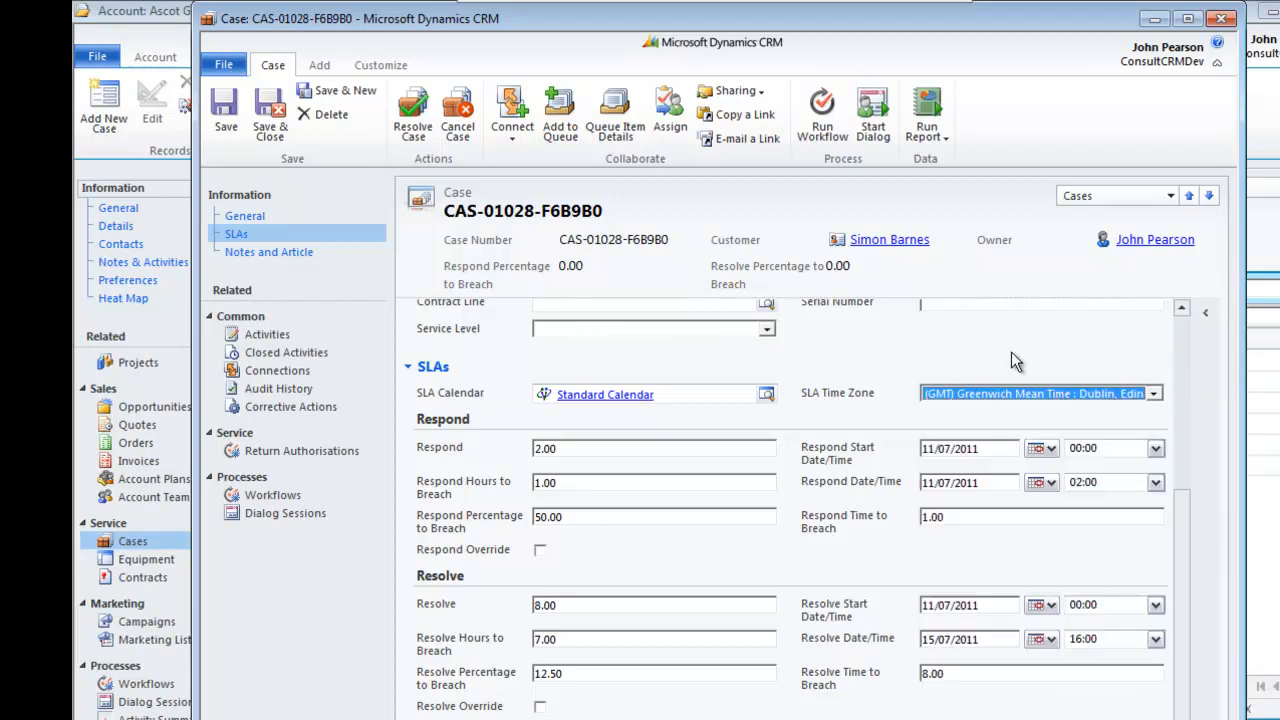
mouse_move(838, 418)
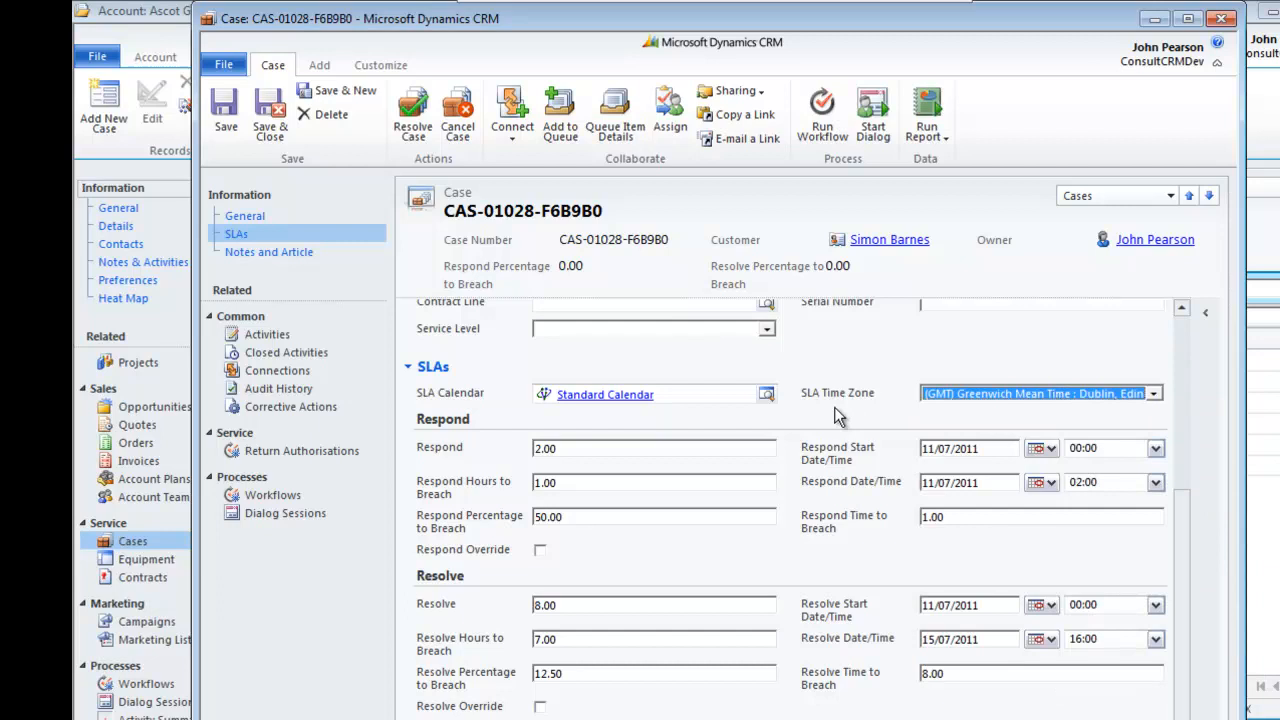
mouse_move(456, 586)
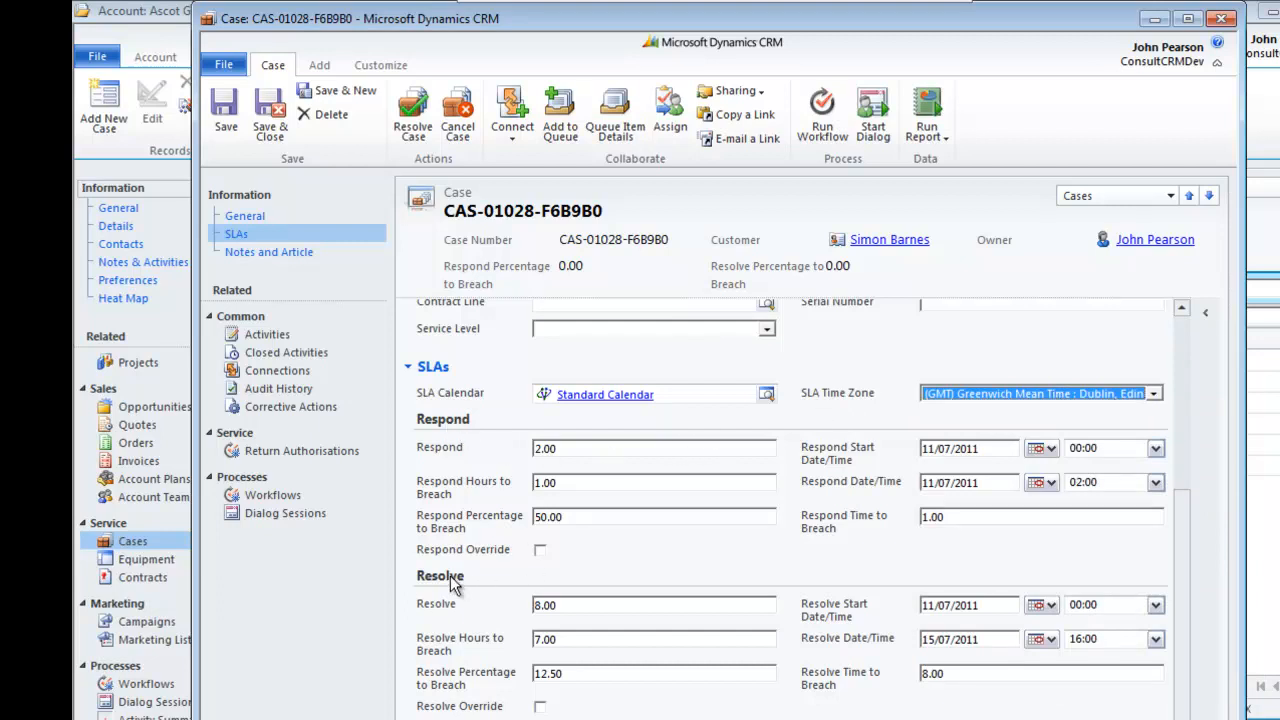
mouse_move(614, 516)
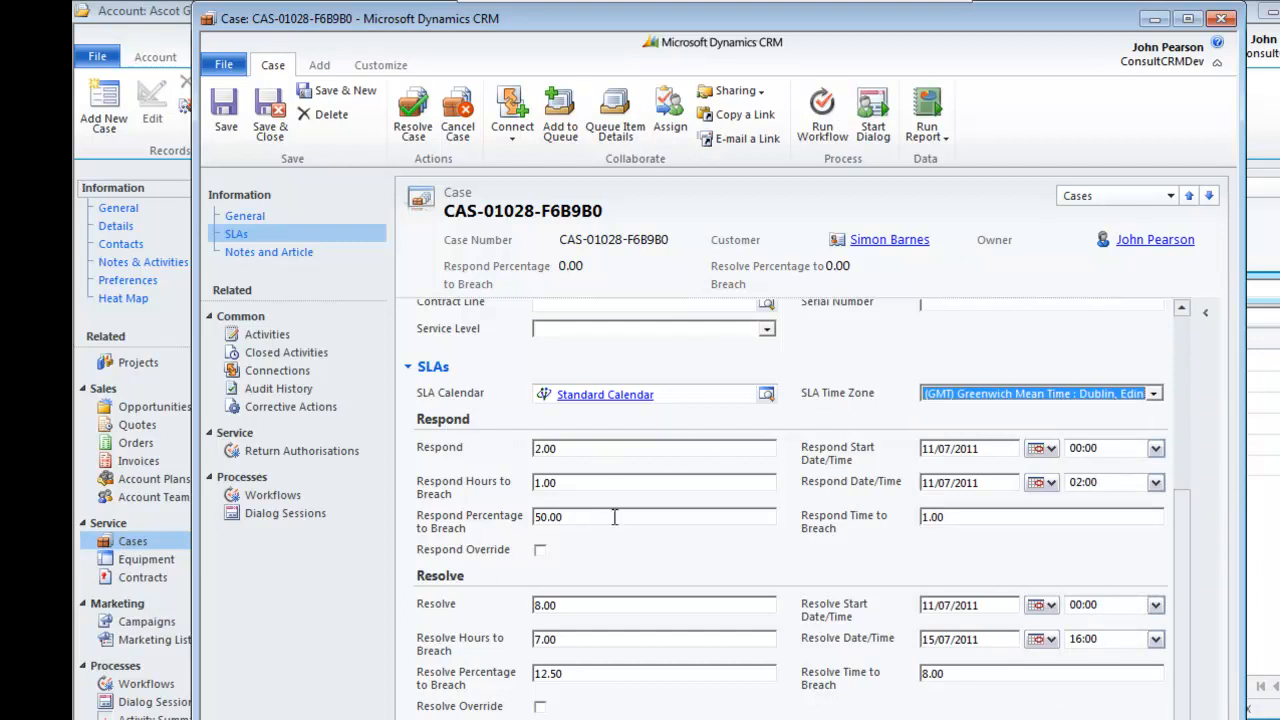
mouse_move(618, 552)
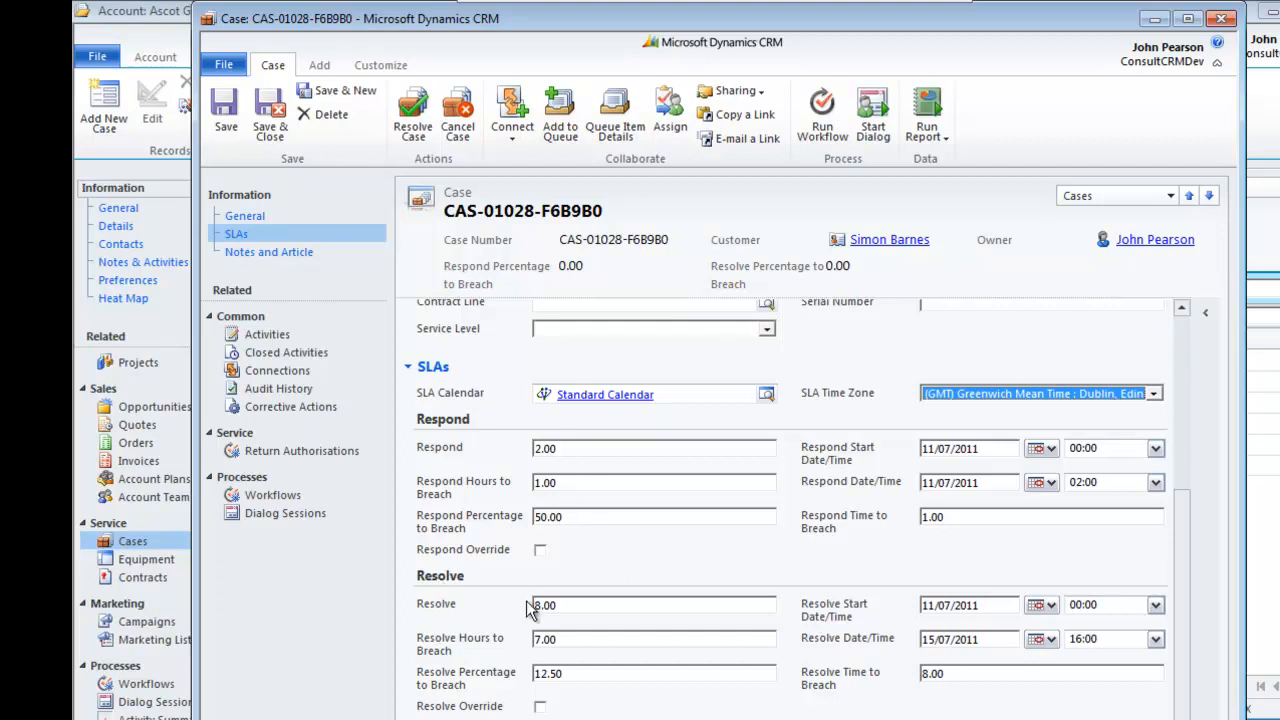
mouse_move(600, 538)
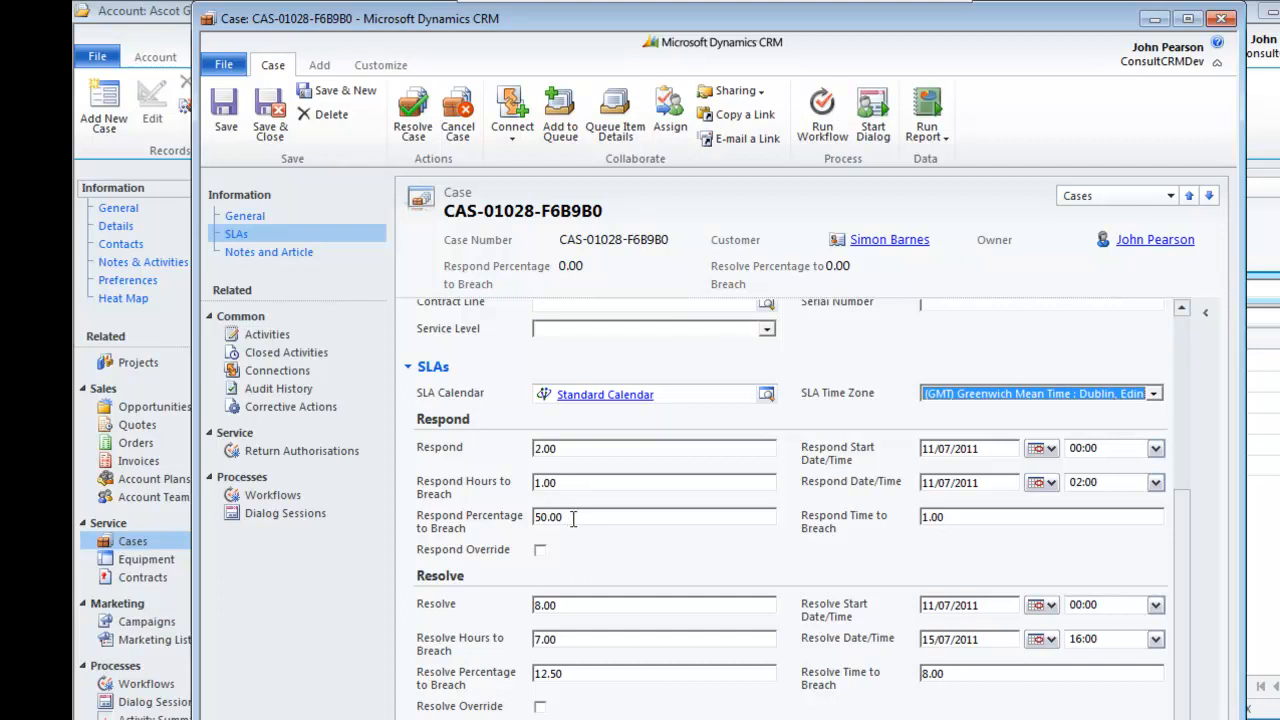
mouse_move(744, 560)
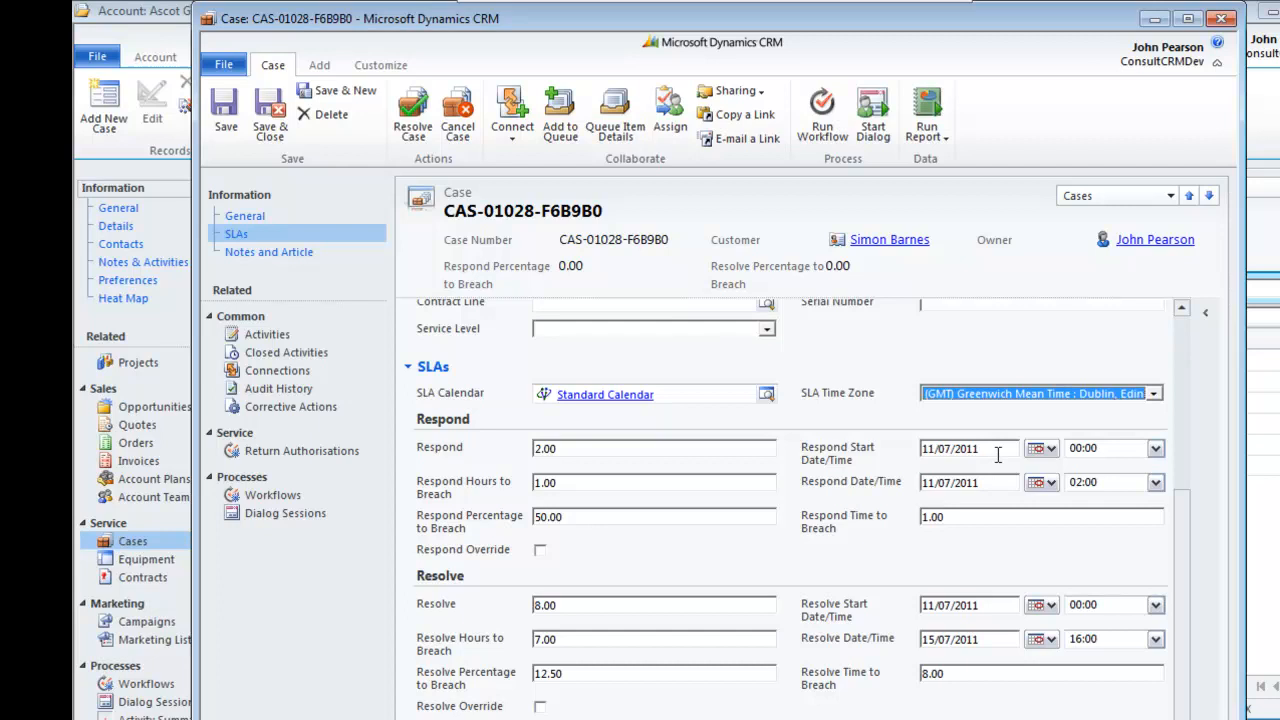
mouse_move(980, 518)
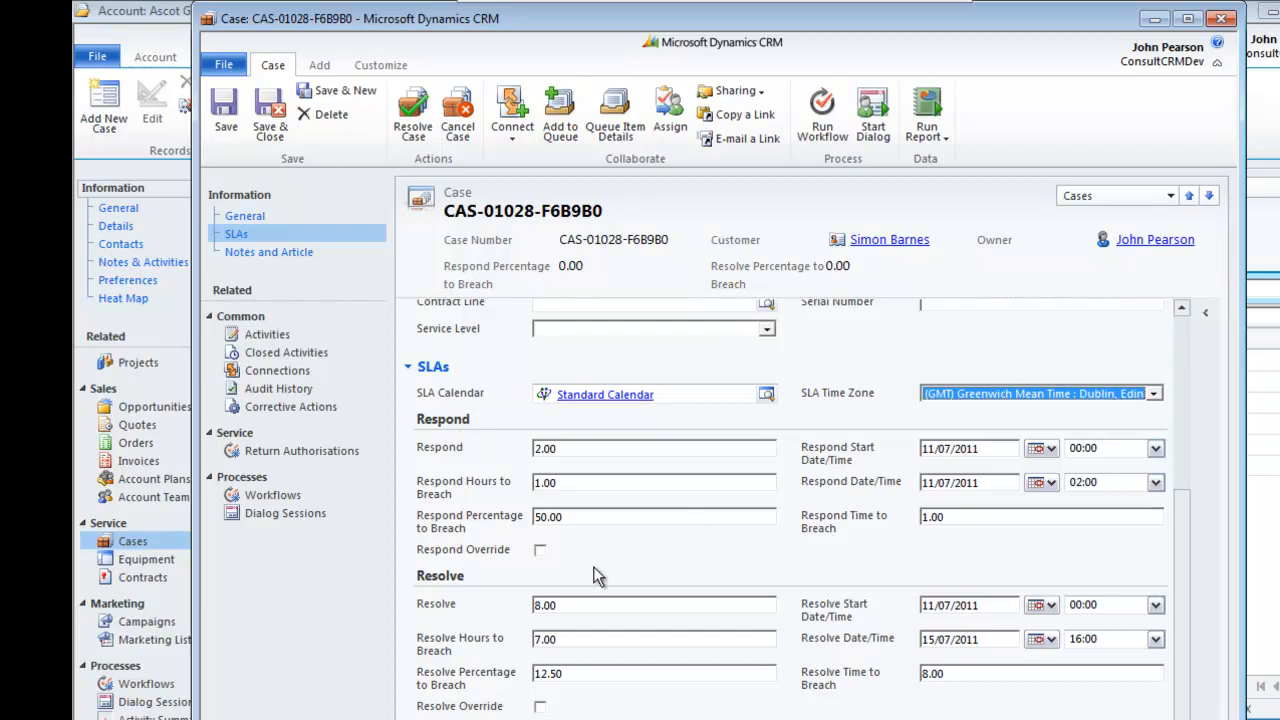
mouse_move(578, 604)
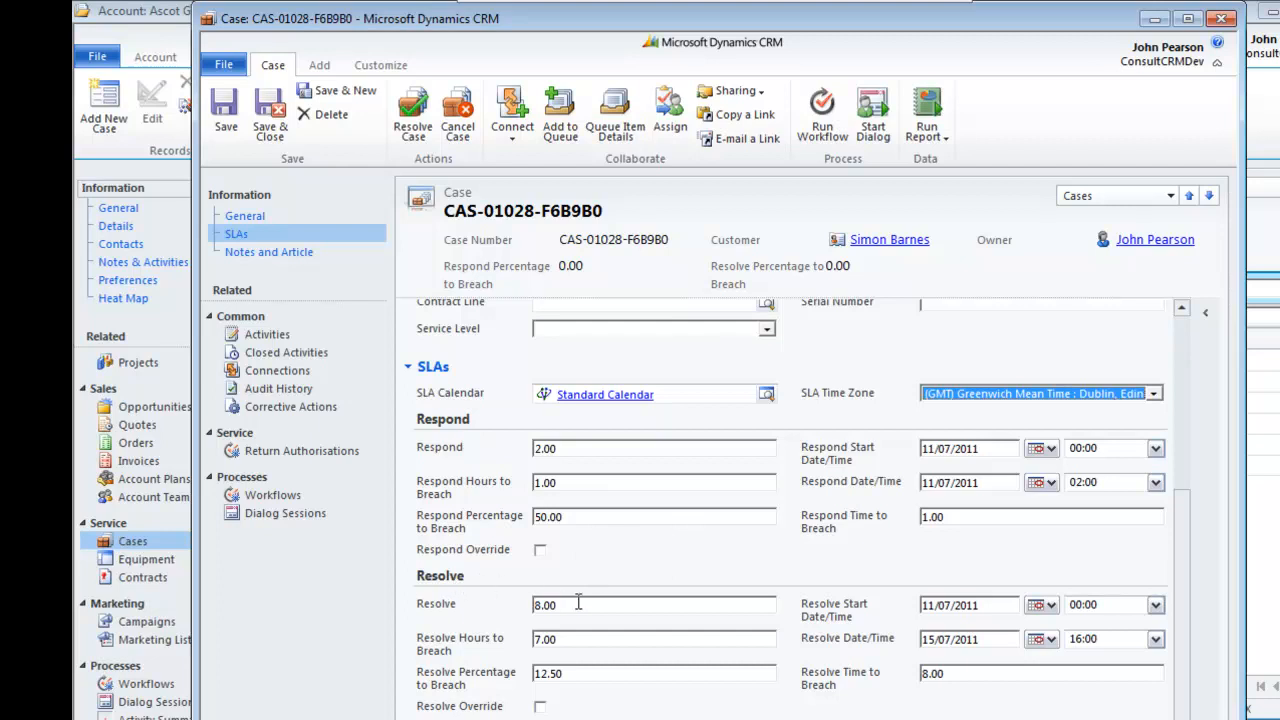
mouse_move(572, 608)
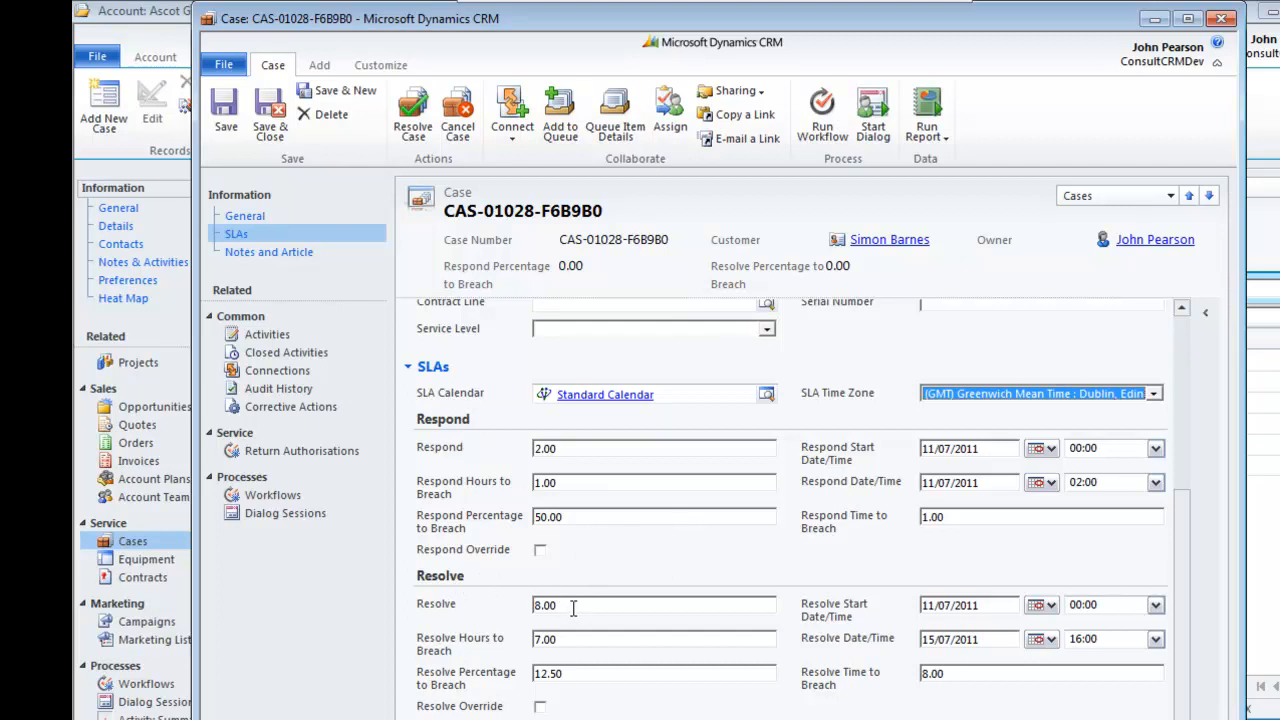
mouse_move(568, 640)
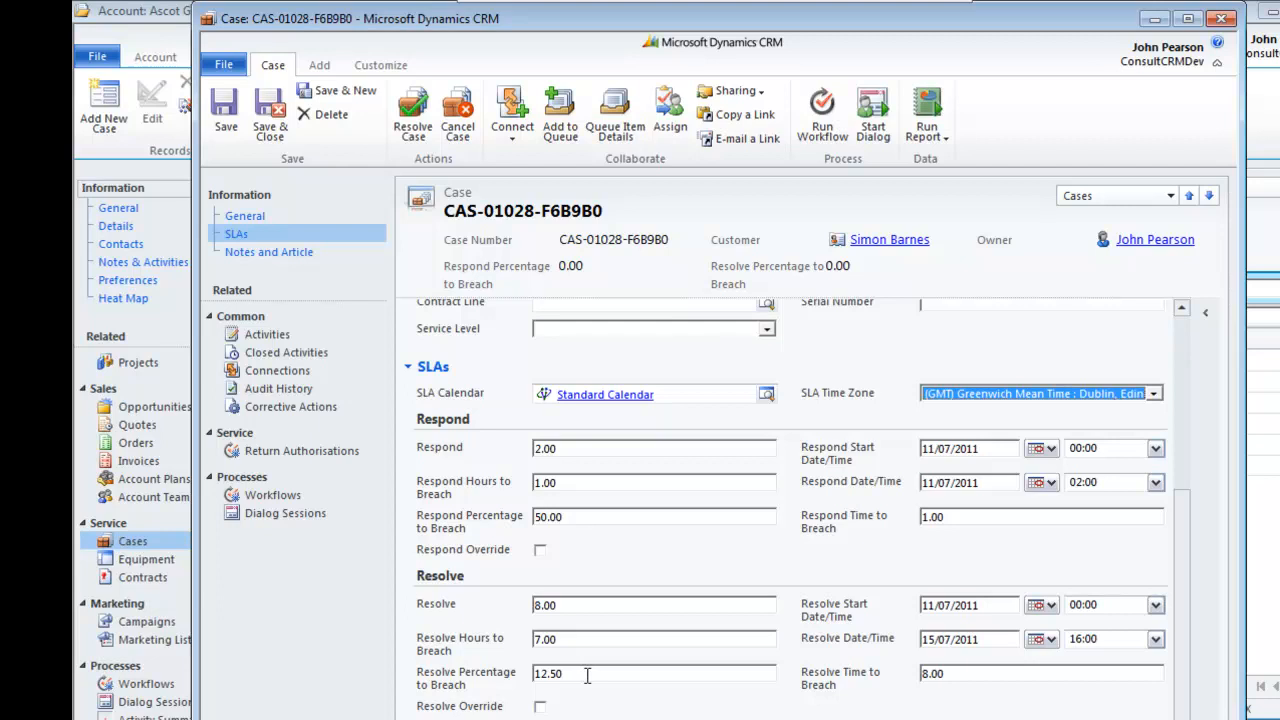
mouse_move(760, 712)
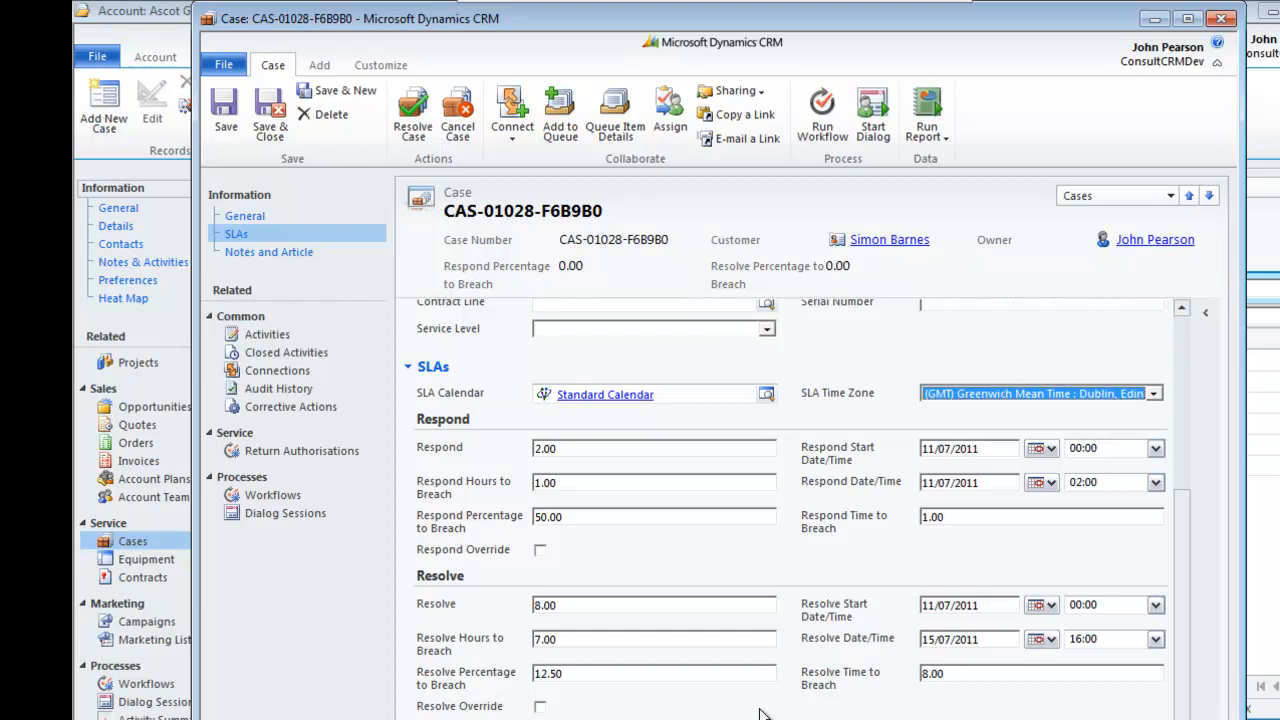
mouse_move(1186, 652)
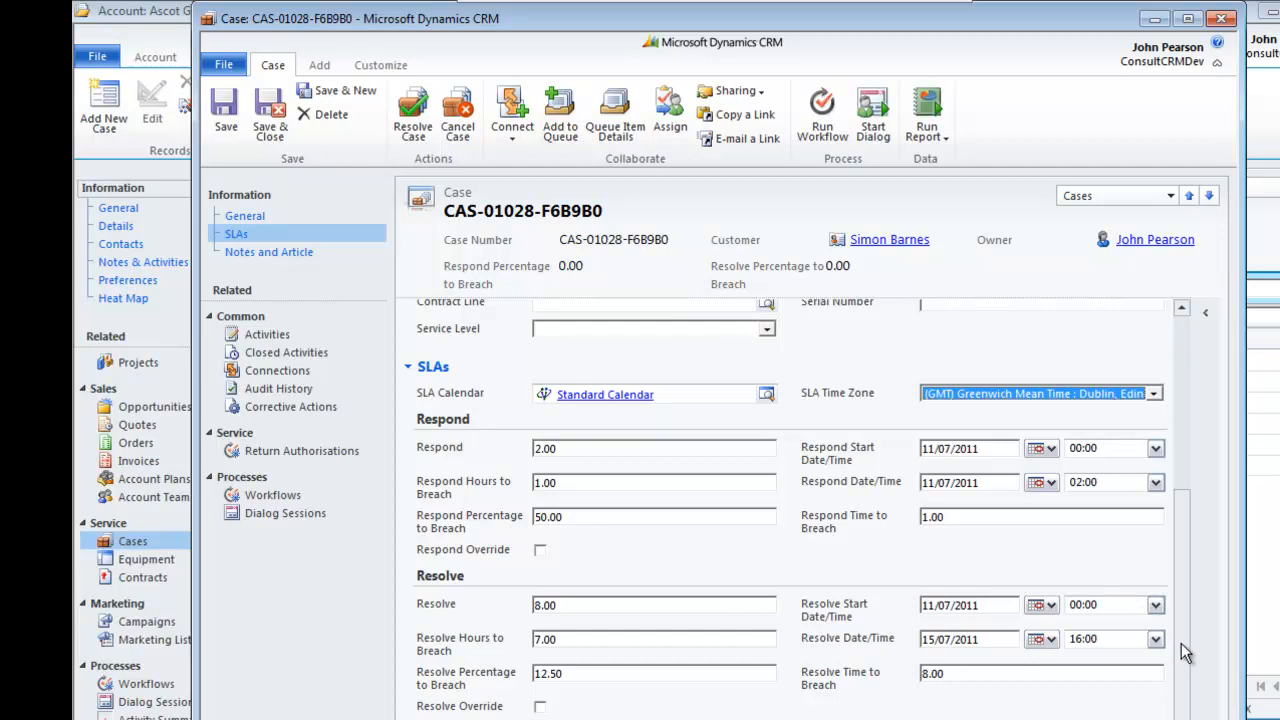
scroll("down", 3)
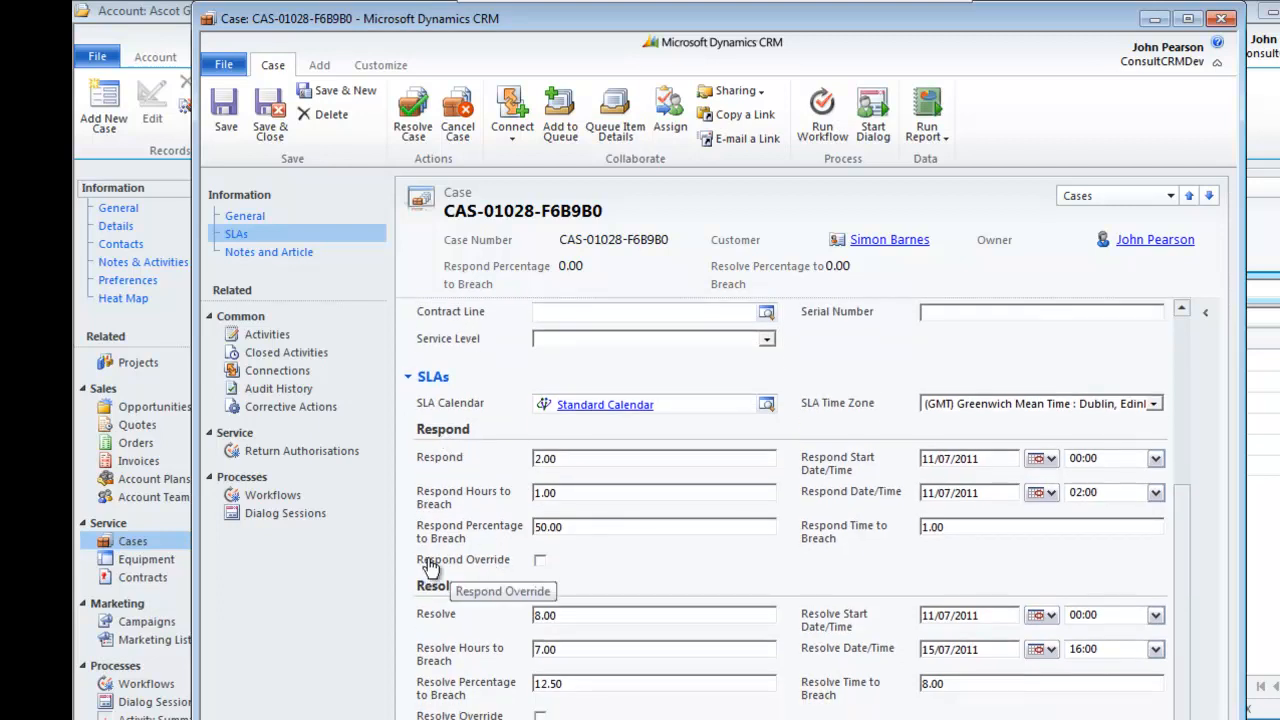
mouse_move(630, 576)
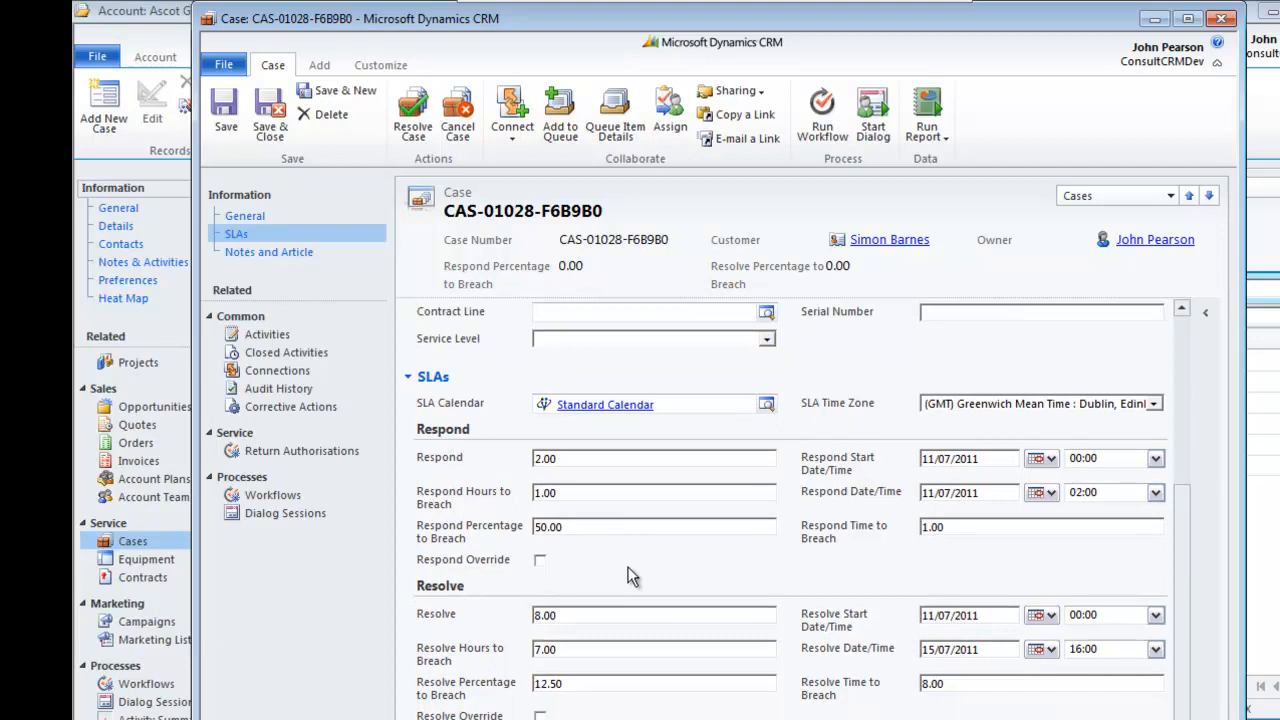
mouse_move(444, 596)
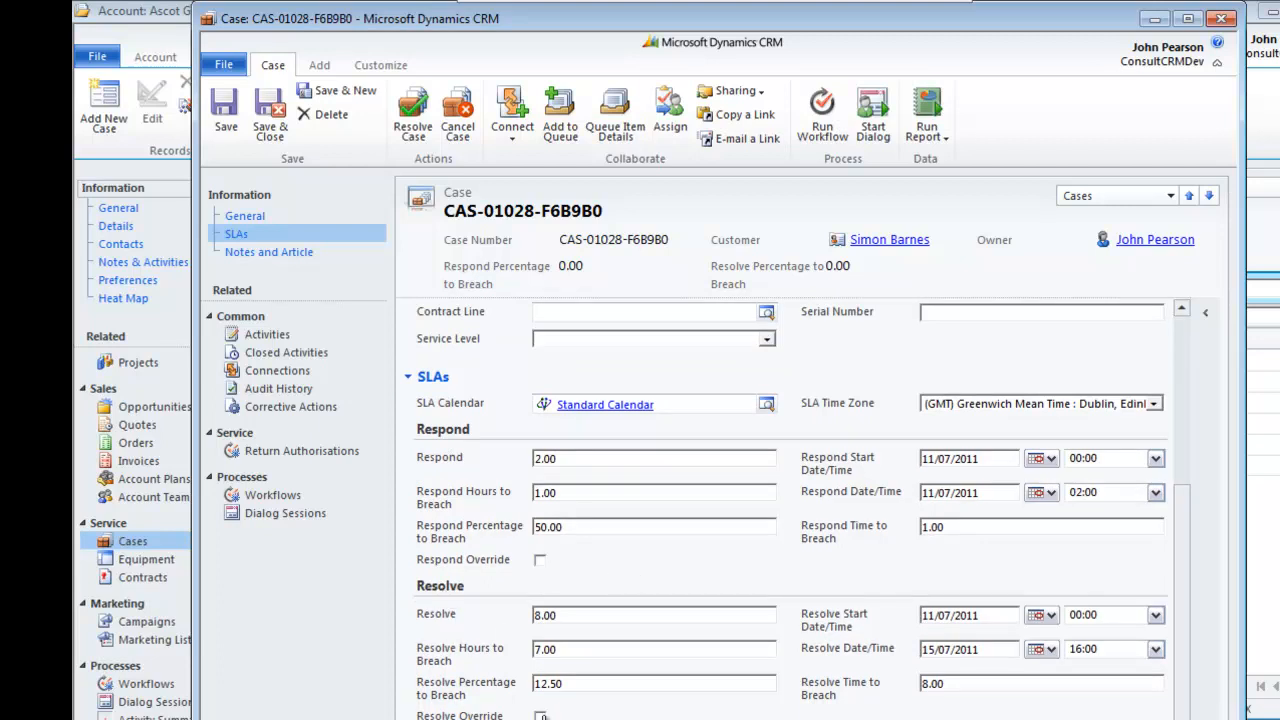
mouse_move(864, 580)
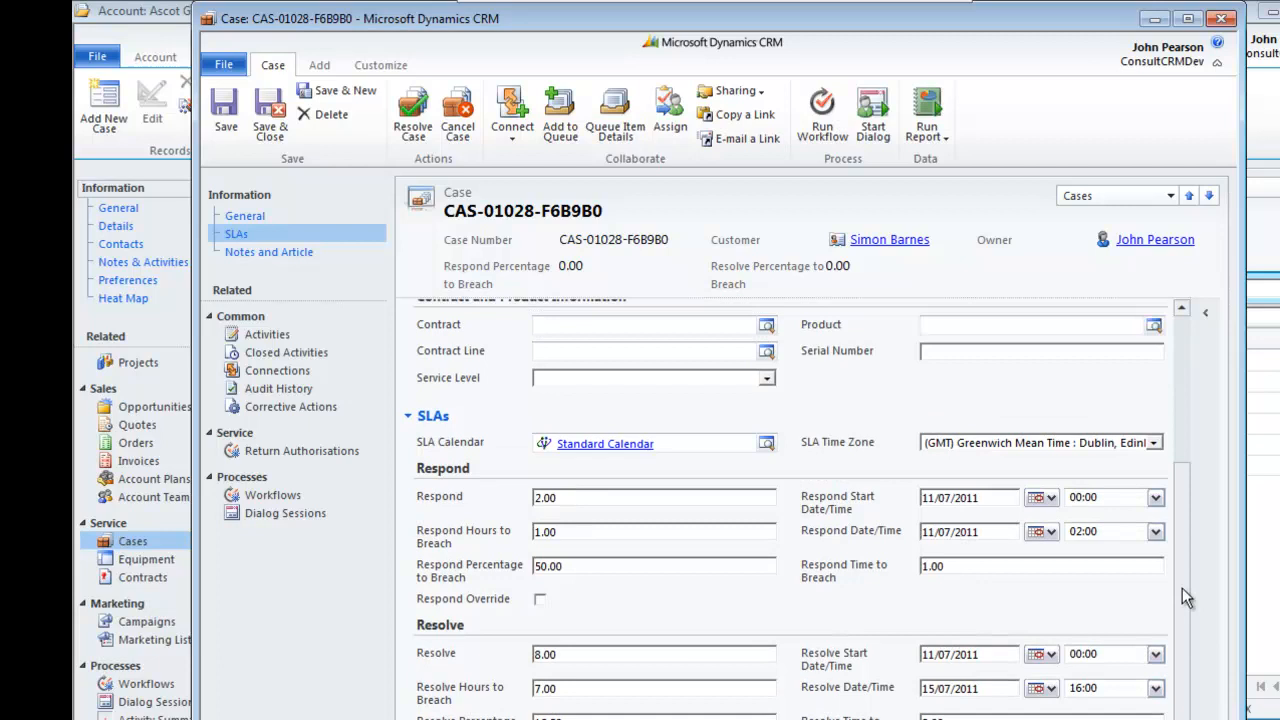
scroll("up", 3)
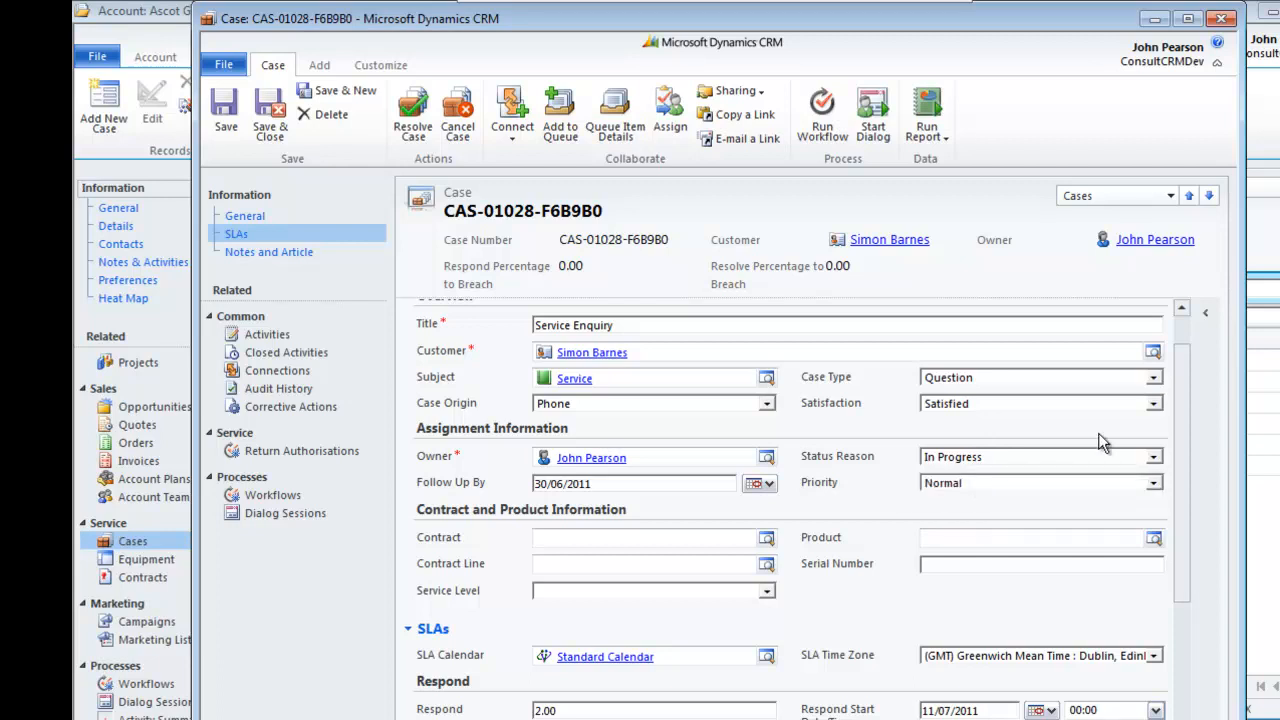
scroll("down", 3)
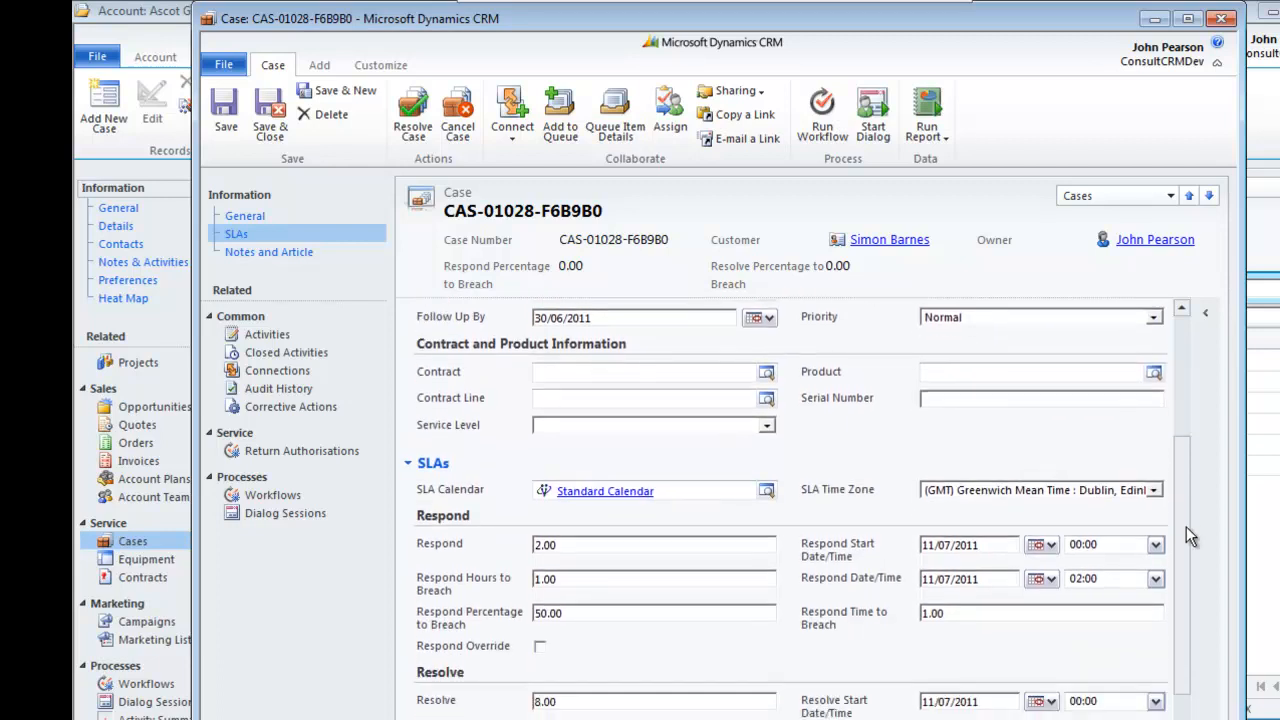
scroll("down", 3)
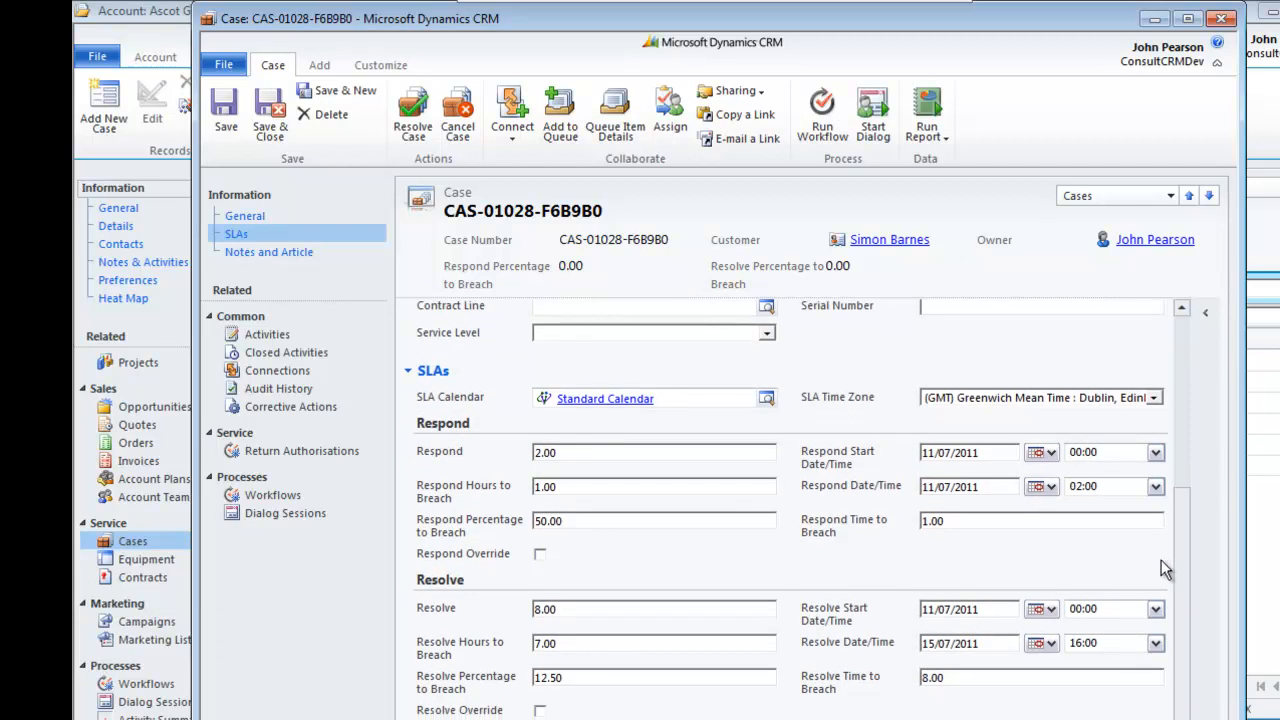
mouse_move(864, 376)
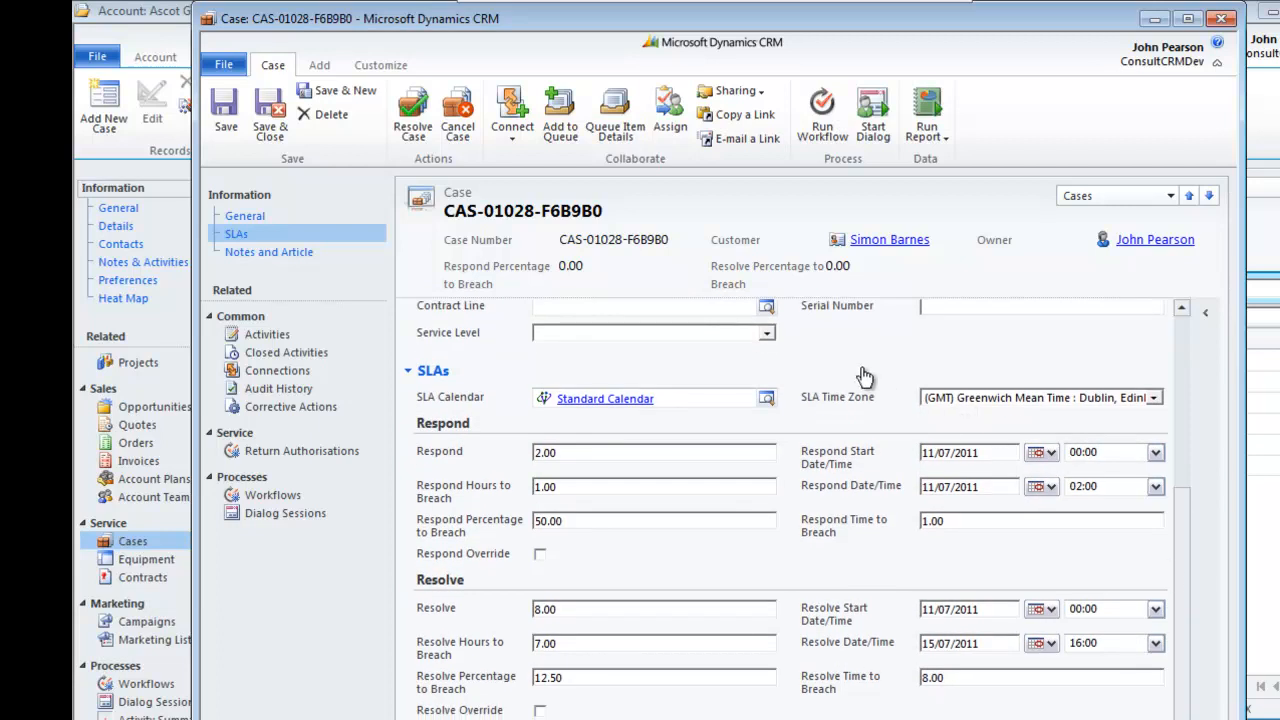